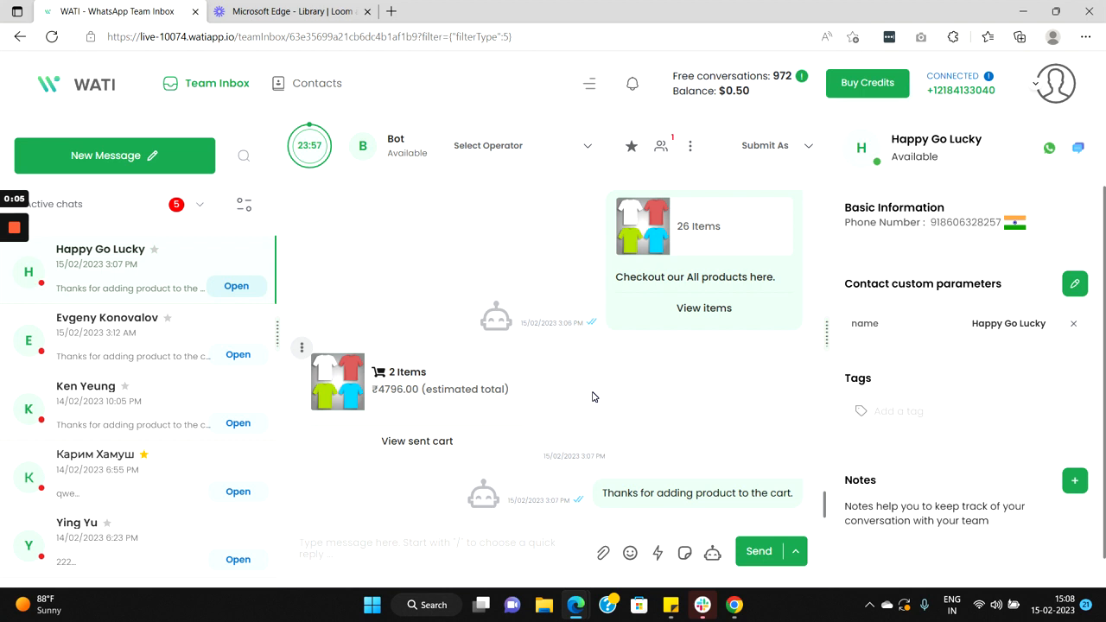
- Navigate via Automation to the Flows list and start adding a new flow
left_click(589, 83)
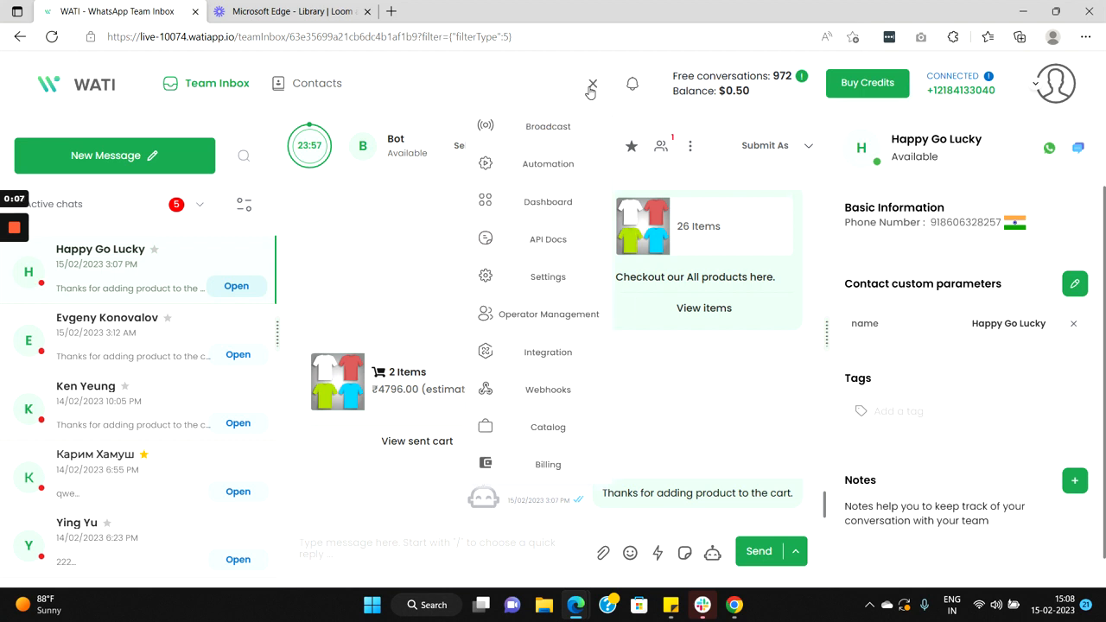
left_click(547, 162)
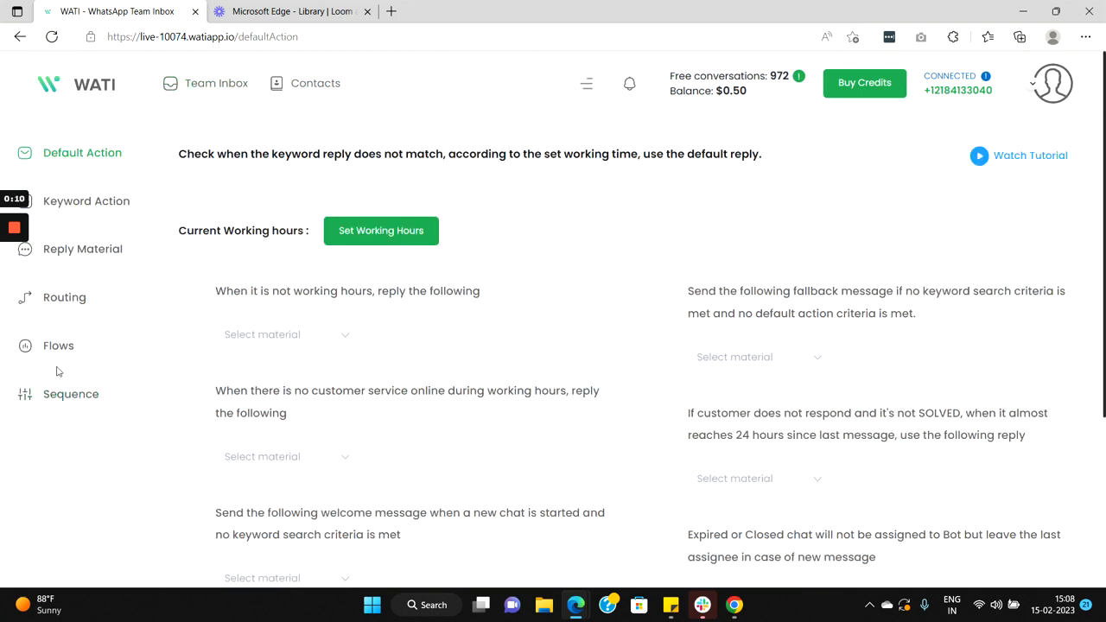
left_click(58, 346)
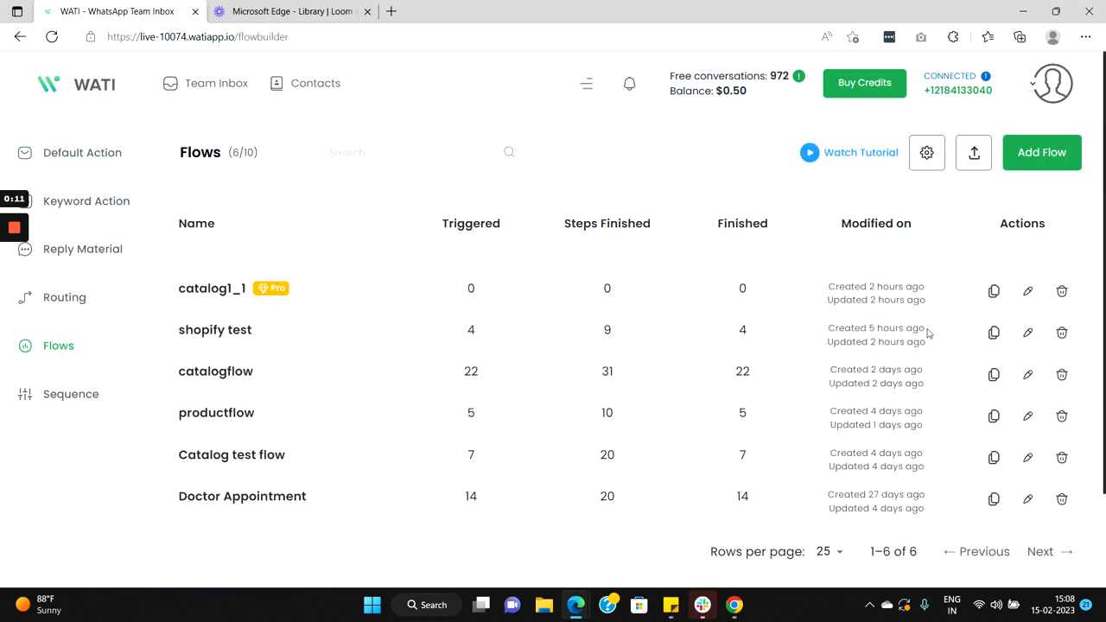
left_click(1040, 152)
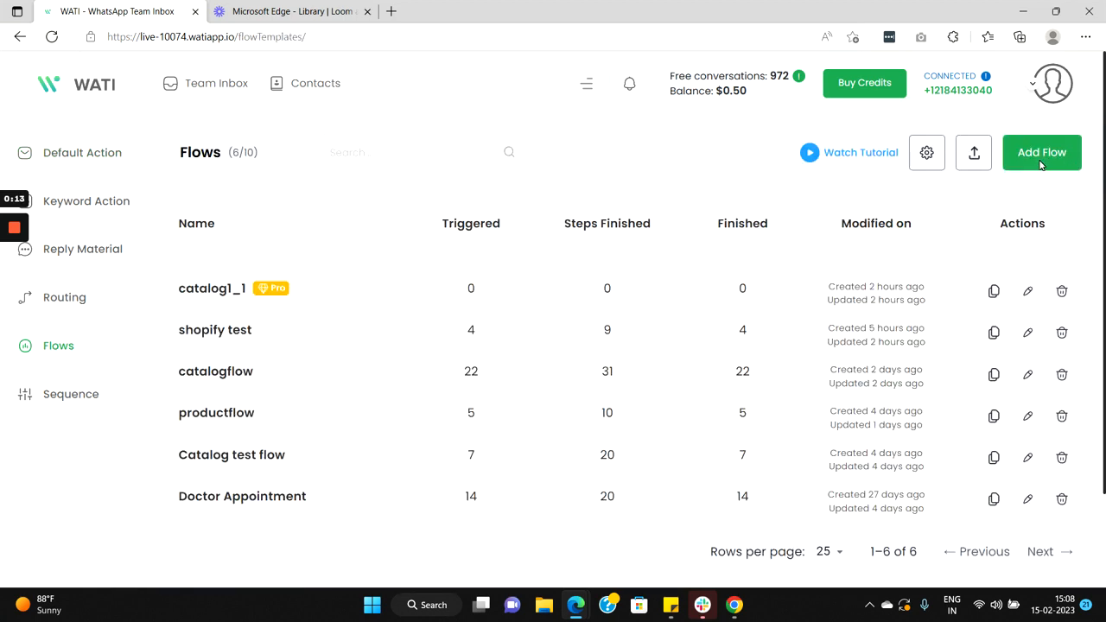
- Create a flow from scratch named testcatalog321 and land on its blank builder canvas
left_click(1040, 152)
type("testcatalog321")
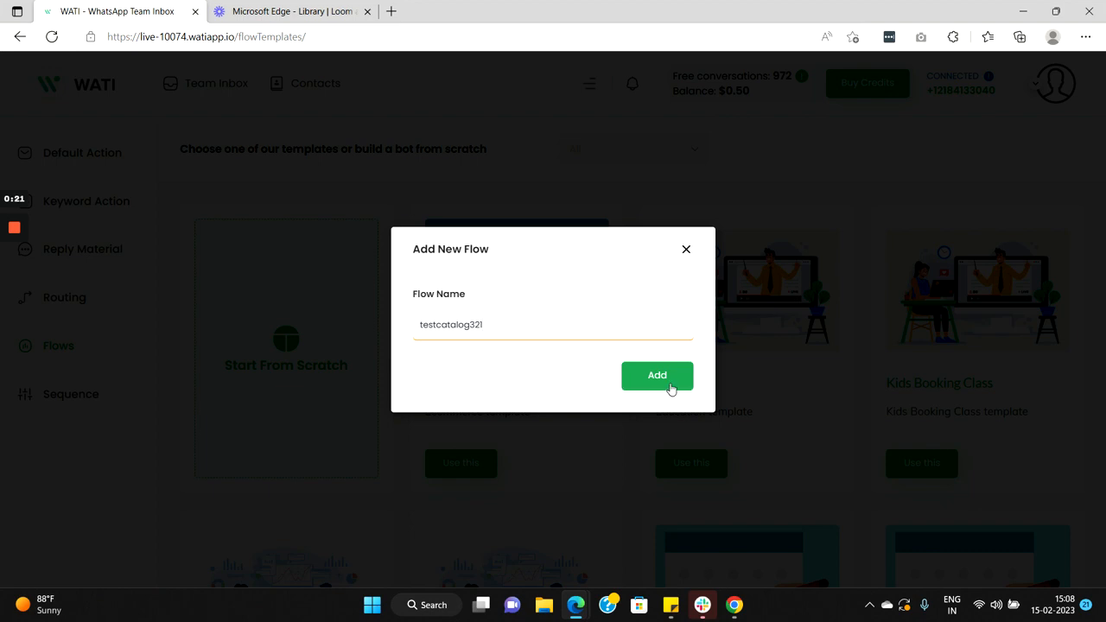
left_click(657, 375)
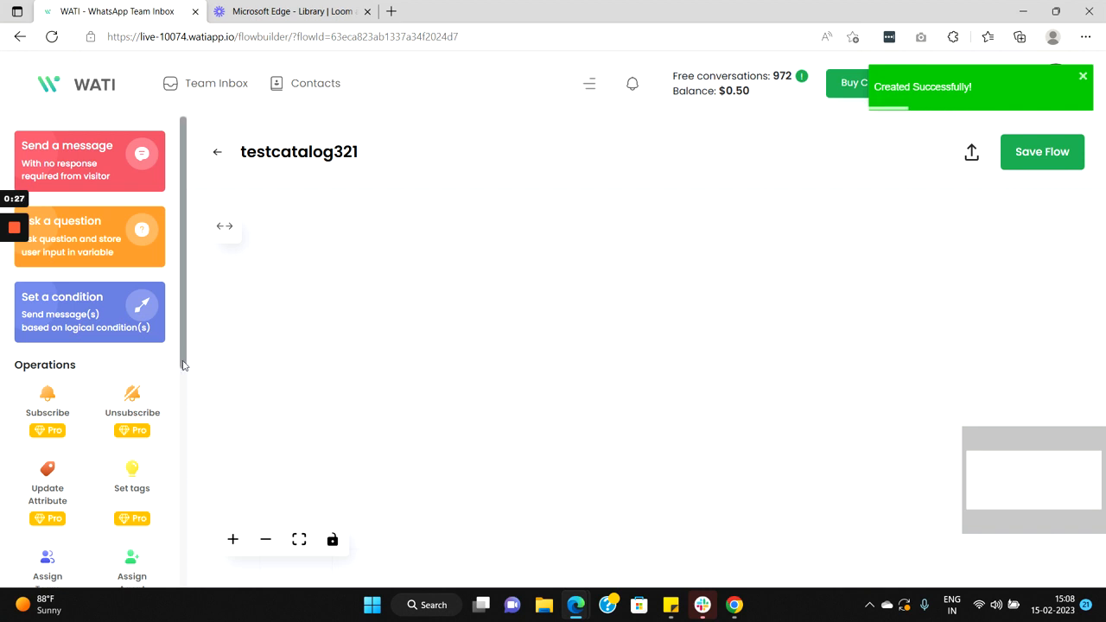
scroll("down", 3)
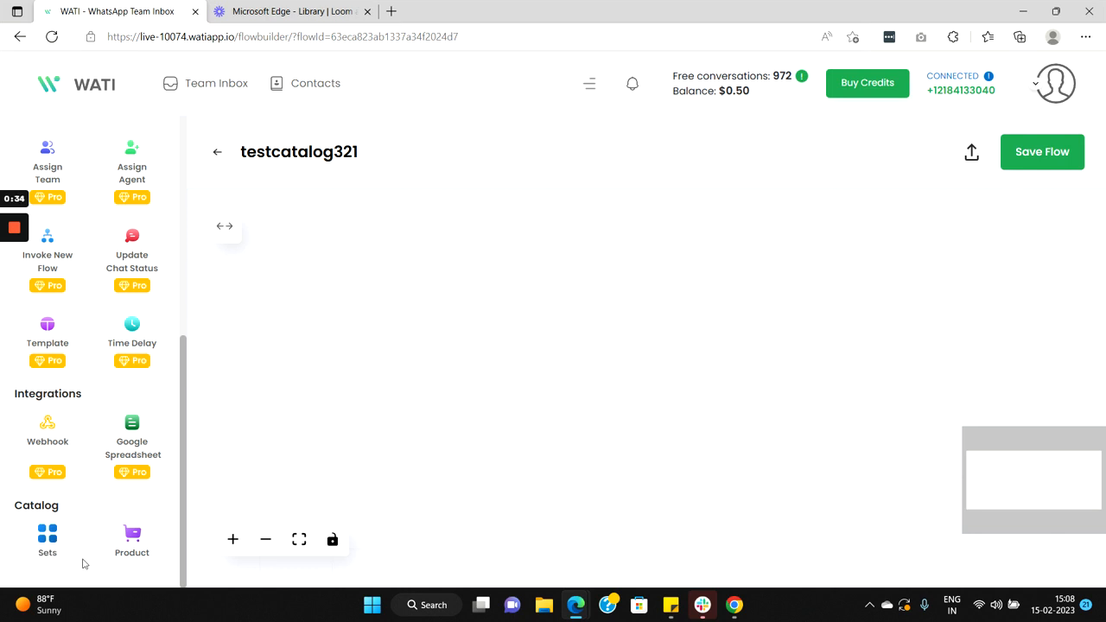
mouse_move(61, 562)
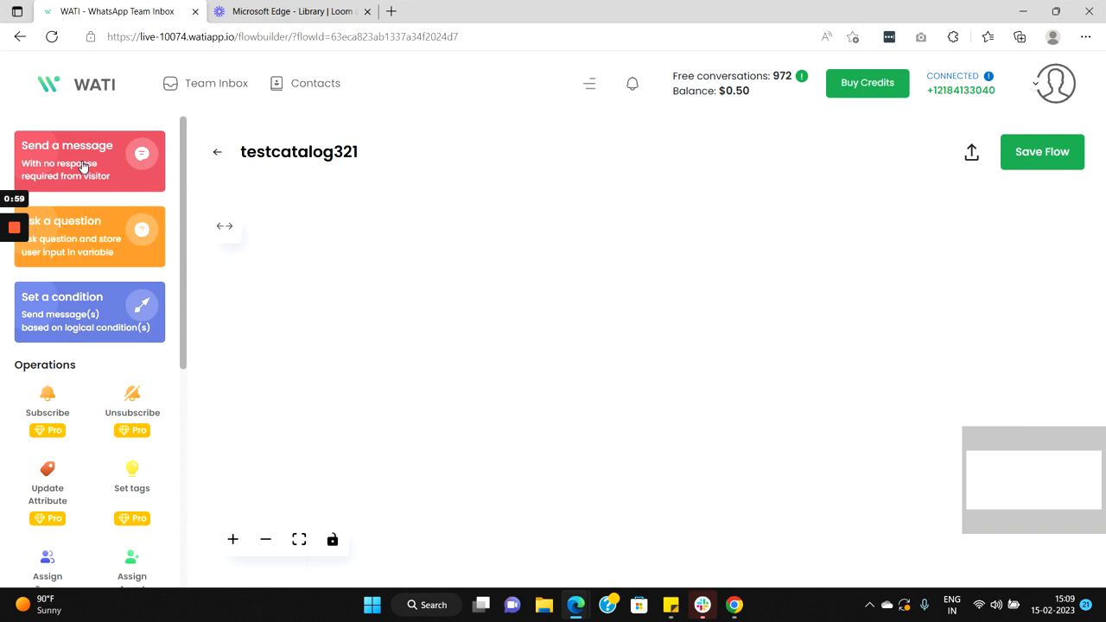
- Add a starting Send-a-message step with the text 'Welcome to our store'
left_click(83, 159)
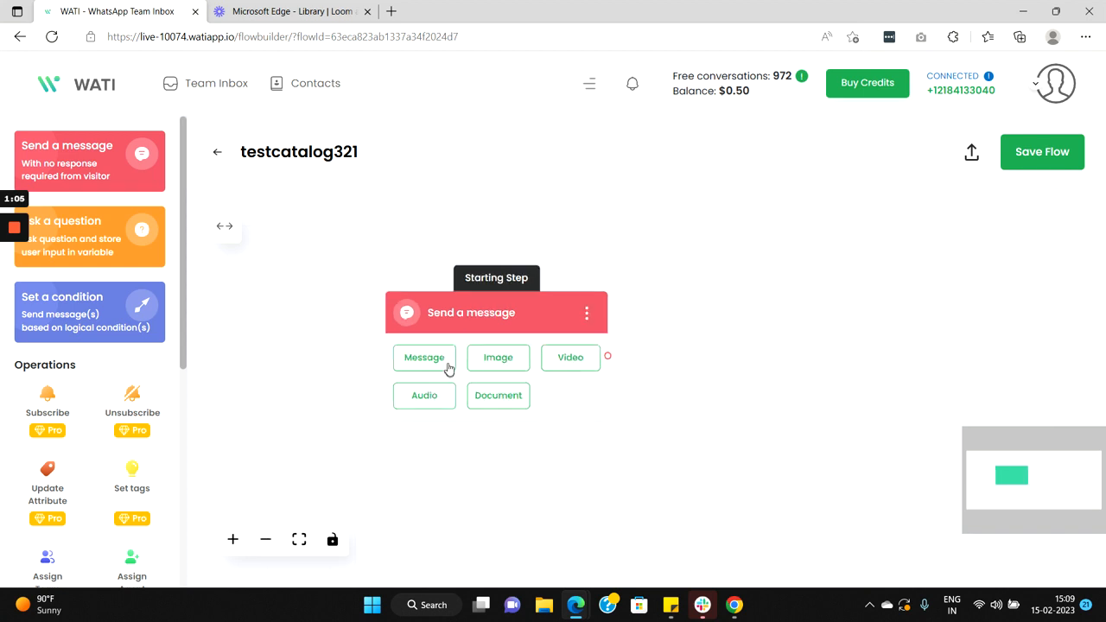
left_click(425, 356)
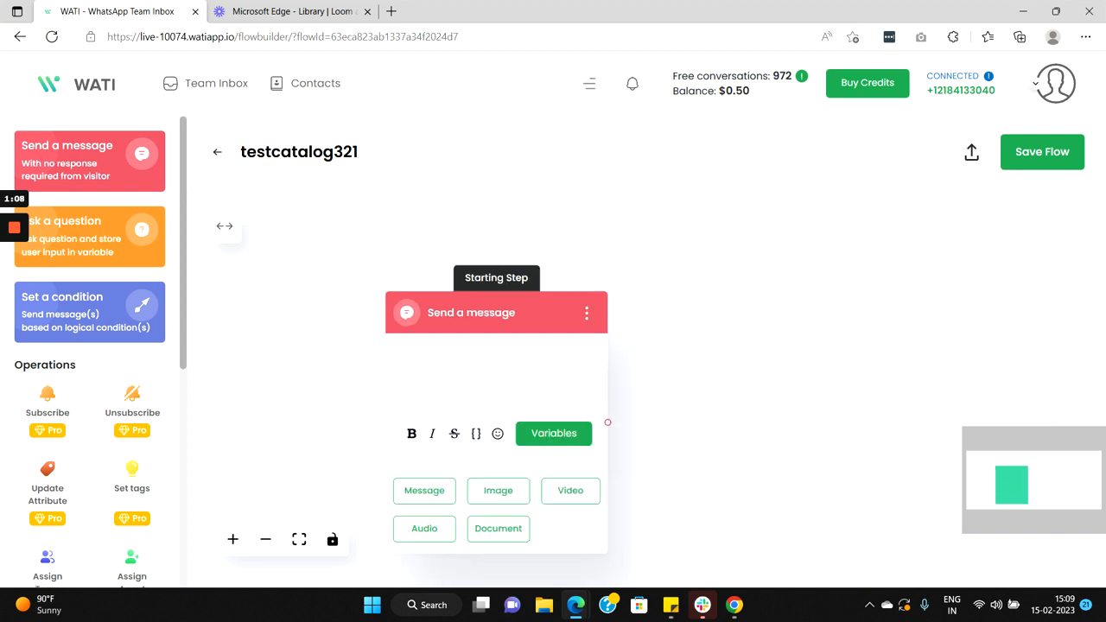
type("Welcome to our store")
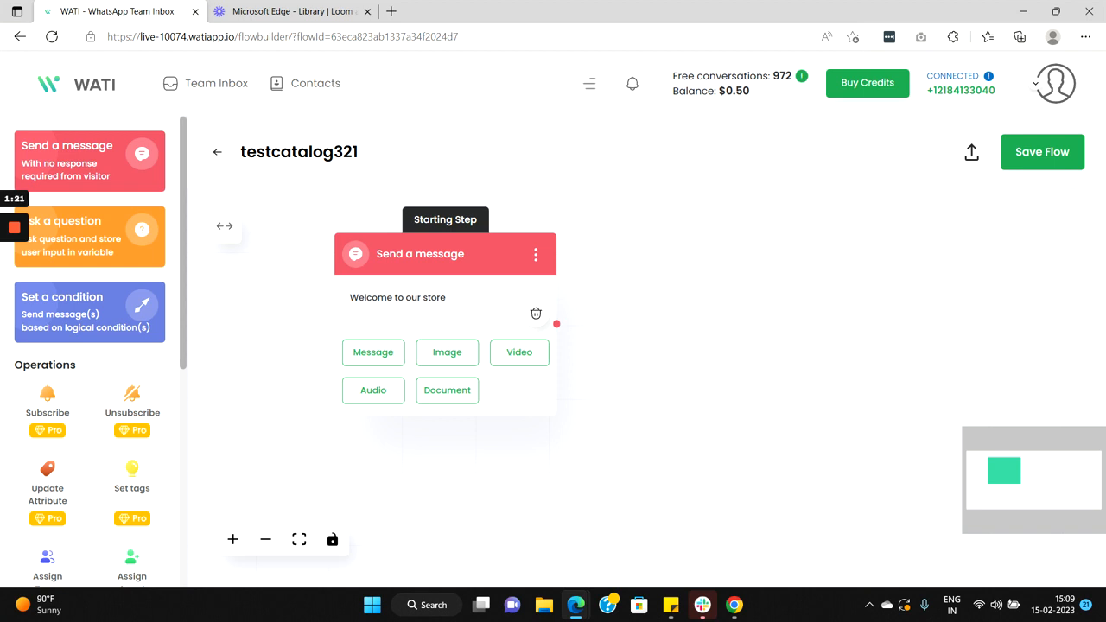
left_click(78, 235)
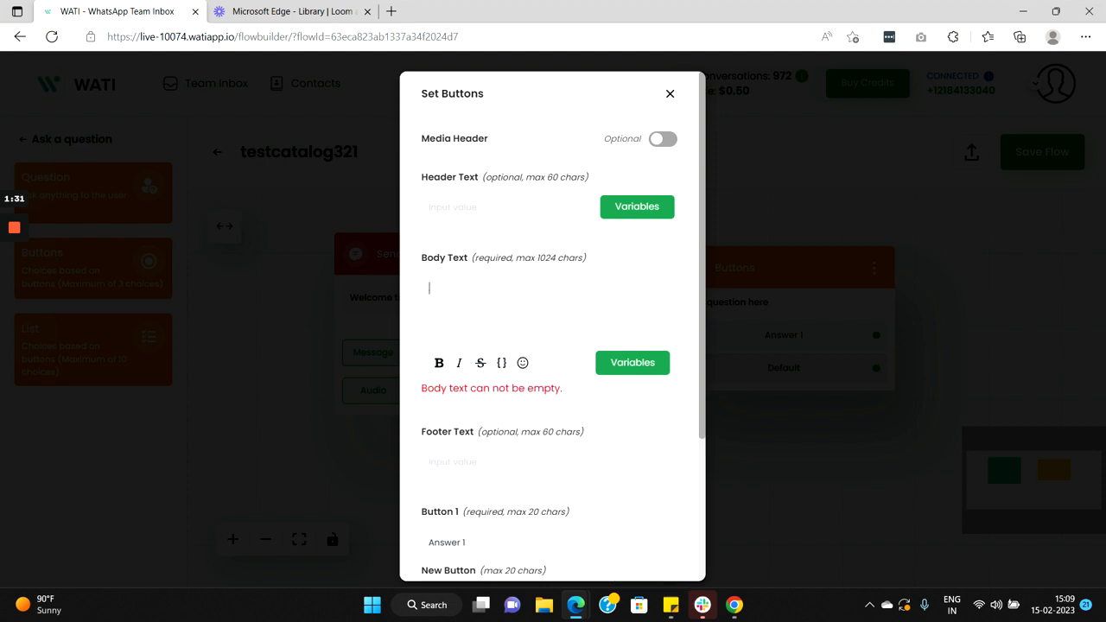
- Configure a Buttons question 'Which product category are you interested in?' with Tshirts and Shirts buttons
type("Which product category are you interested in?")
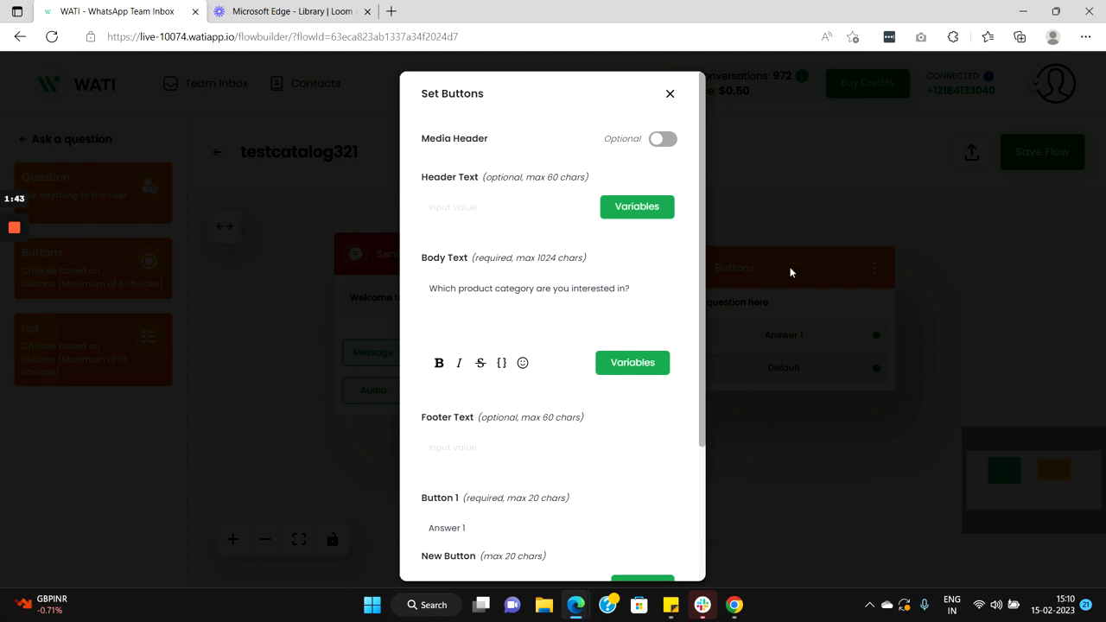
scroll("down", 3)
type("T")
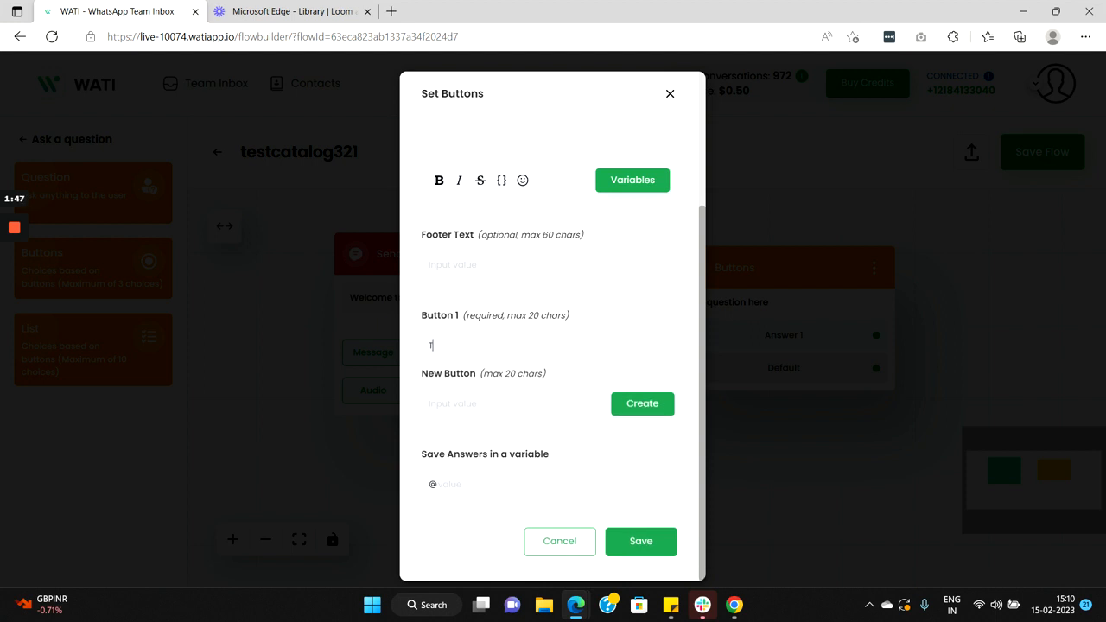
type("shirts")
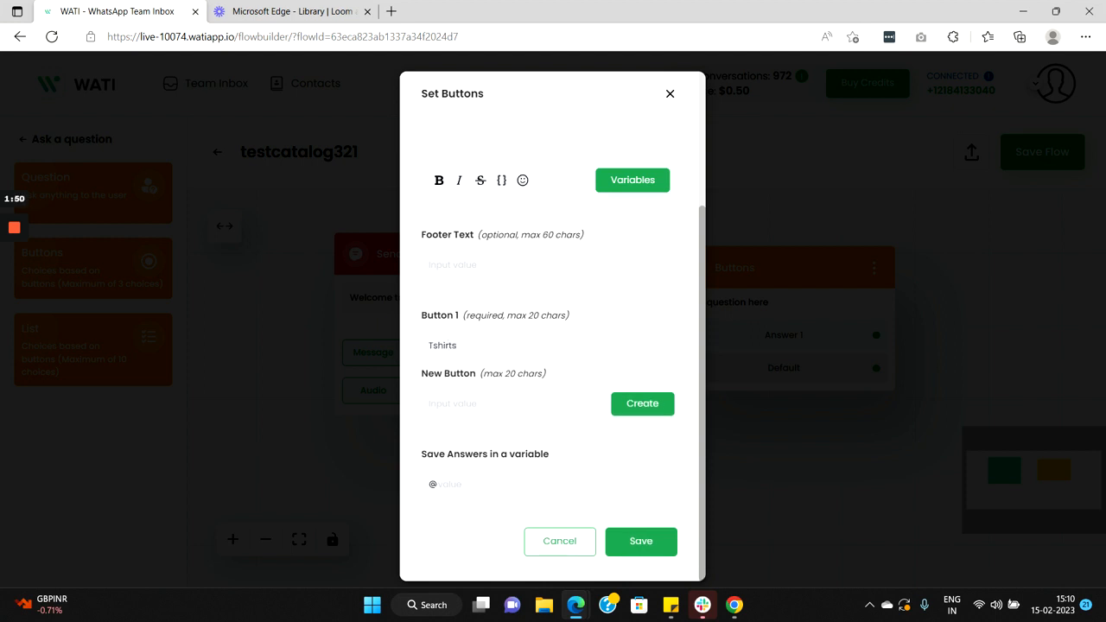
type("Sh")
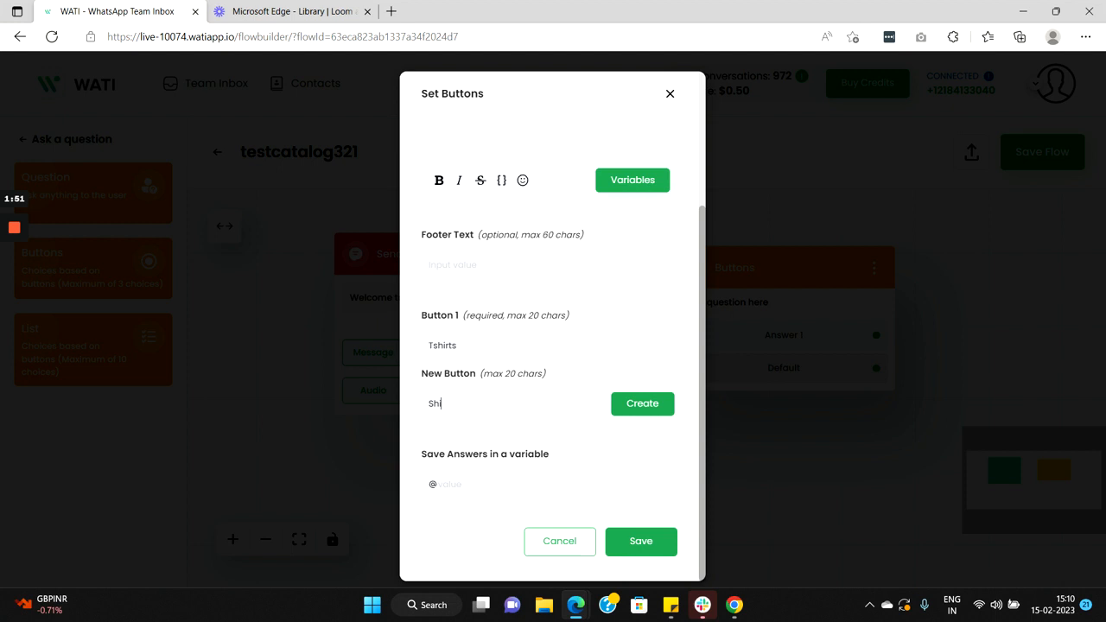
type("irts")
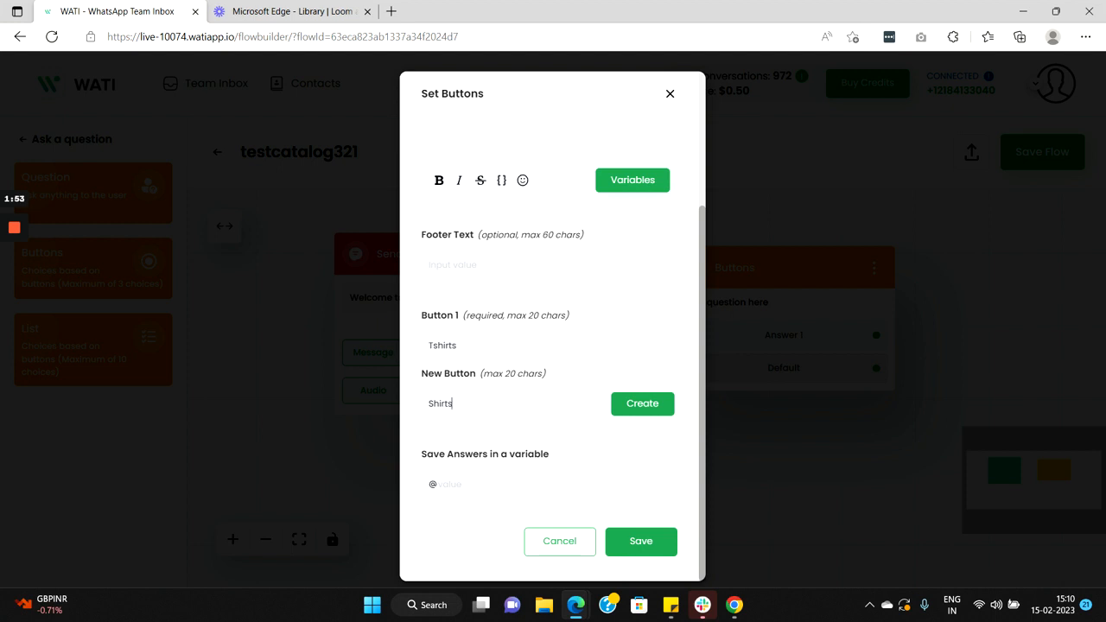
left_click(643, 405)
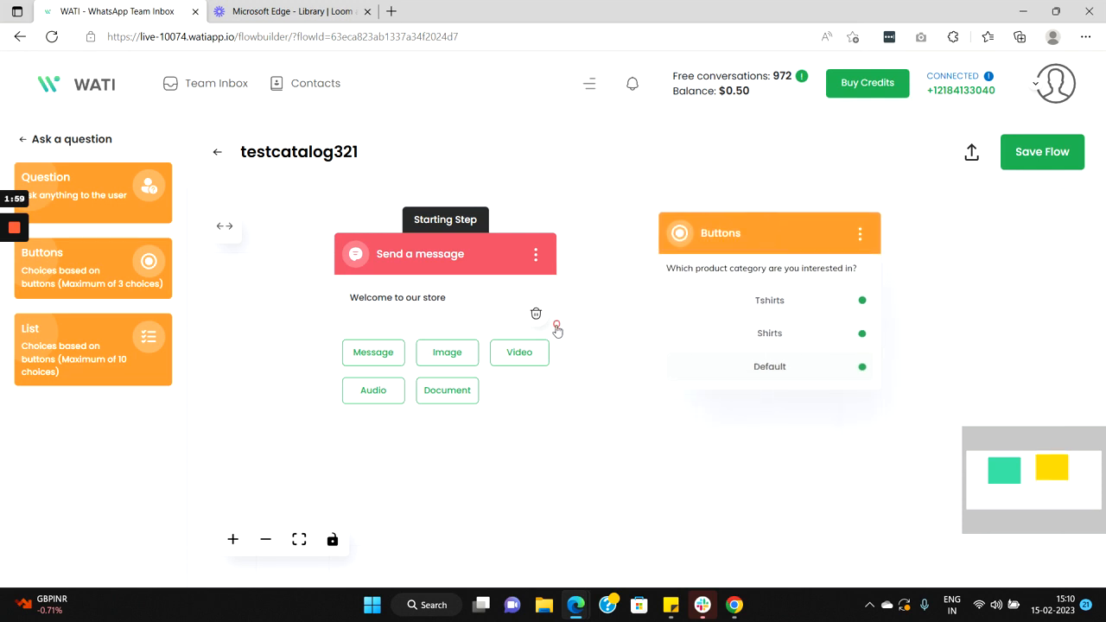
- Connect the welcome message step to the Tshirts/Shirts buttons question
left_click_drag(557, 327, 665, 271)
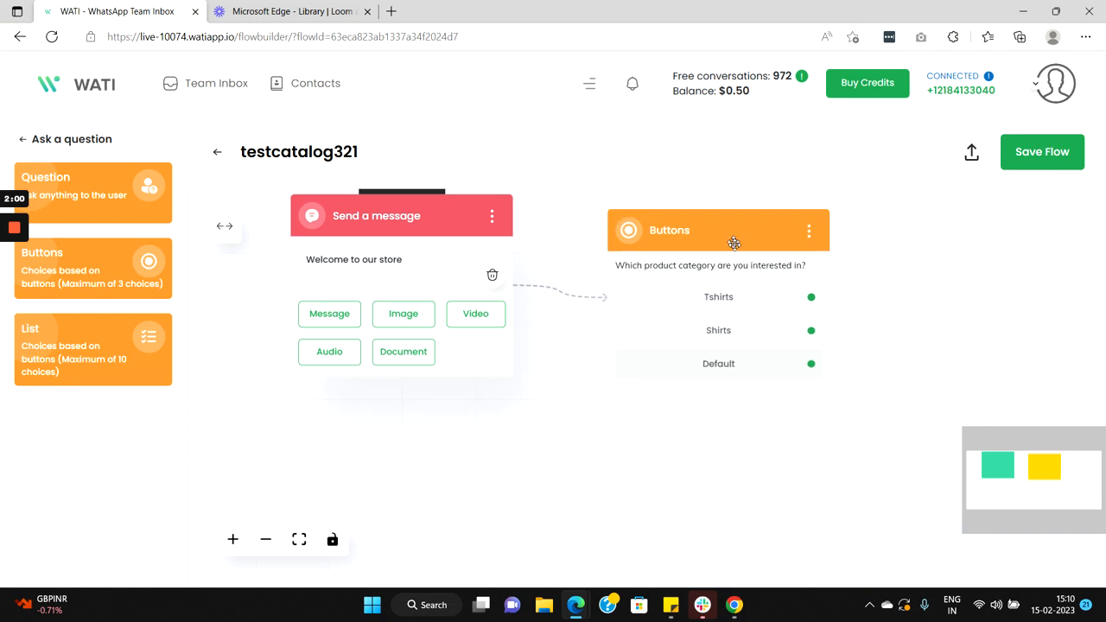
mouse_move(747, 280)
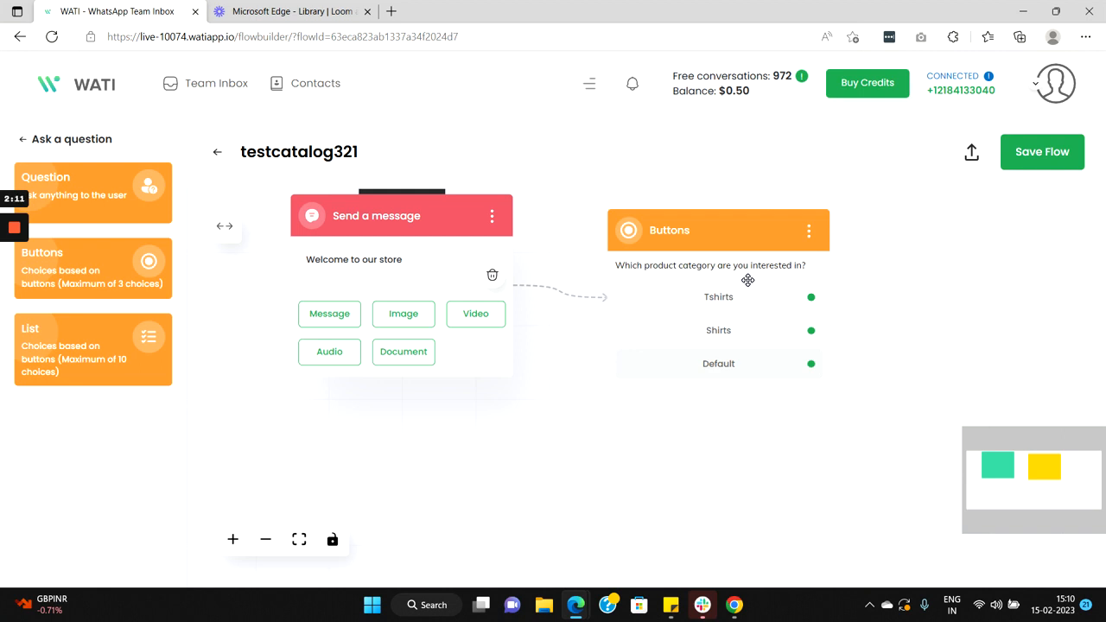
mouse_move(31, 147)
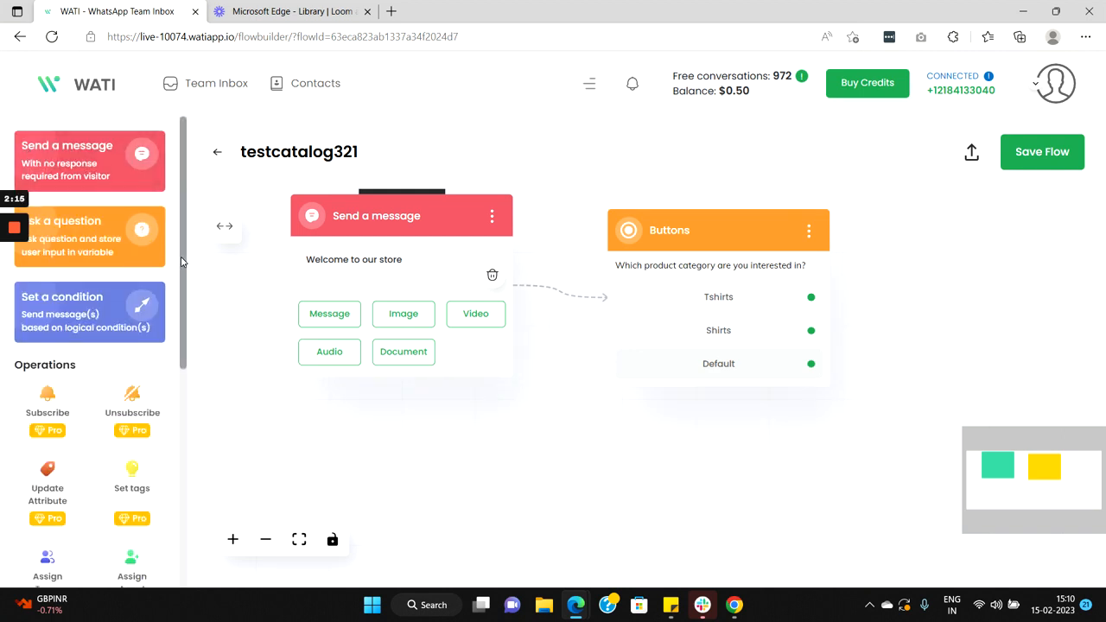
- Set the Tshirts-linked Sets node to the All products catalog set (26 items)
scroll("down", 3)
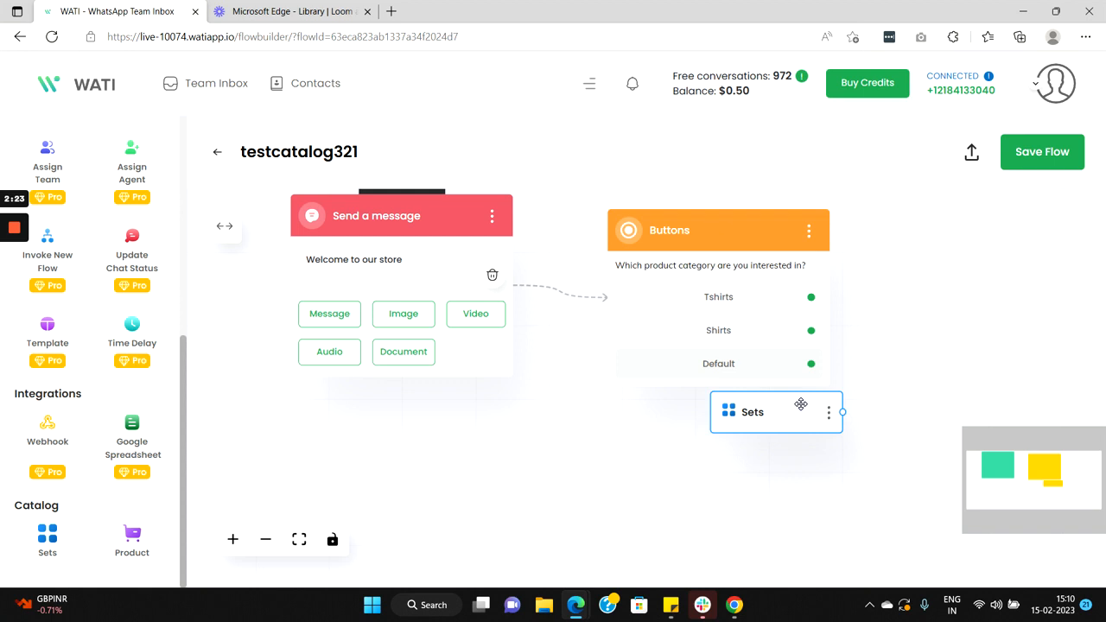
left_click(752, 411)
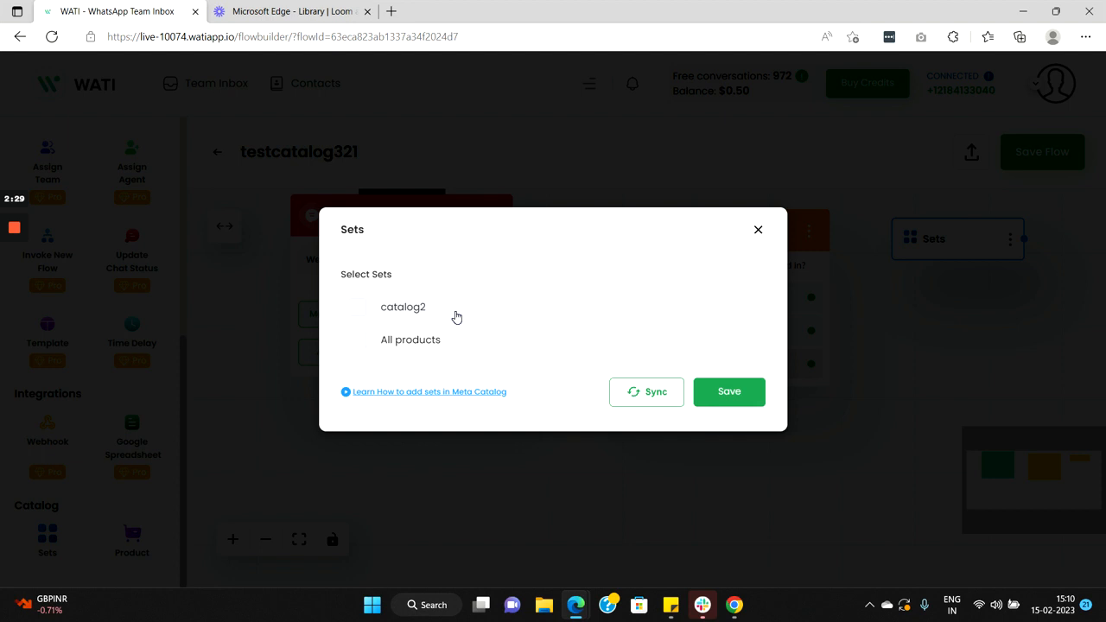
mouse_move(442, 307)
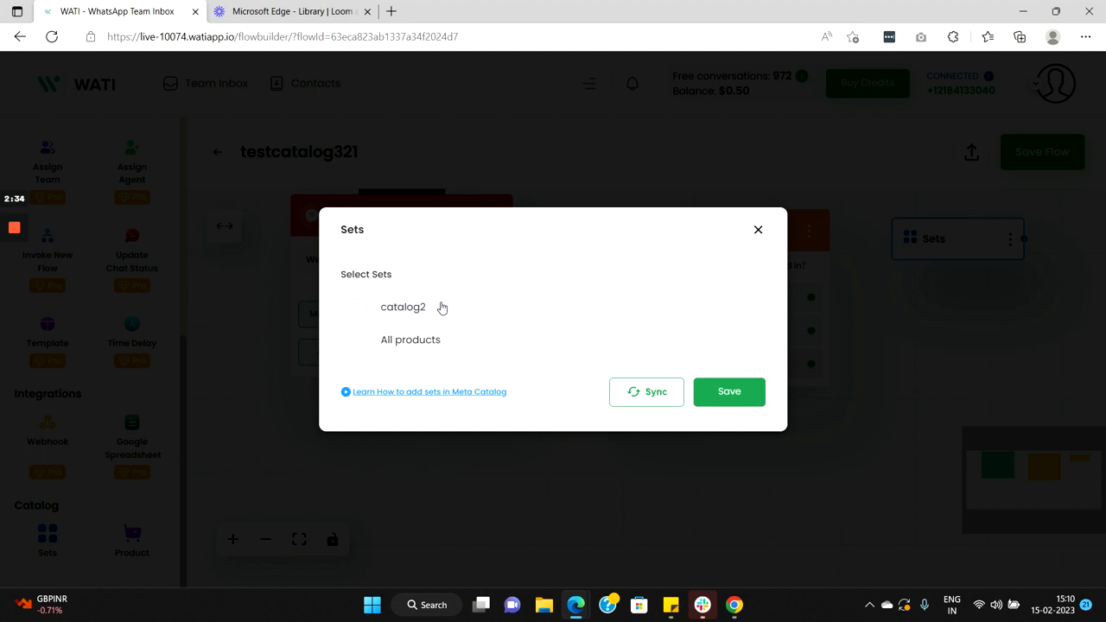
mouse_move(439, 311)
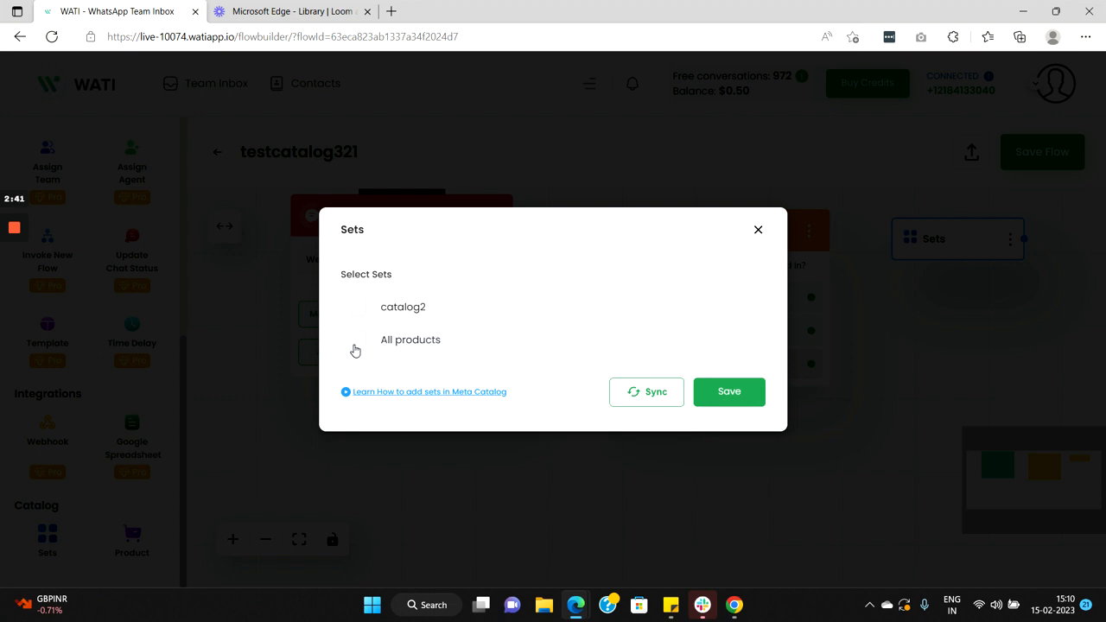
left_click(412, 339)
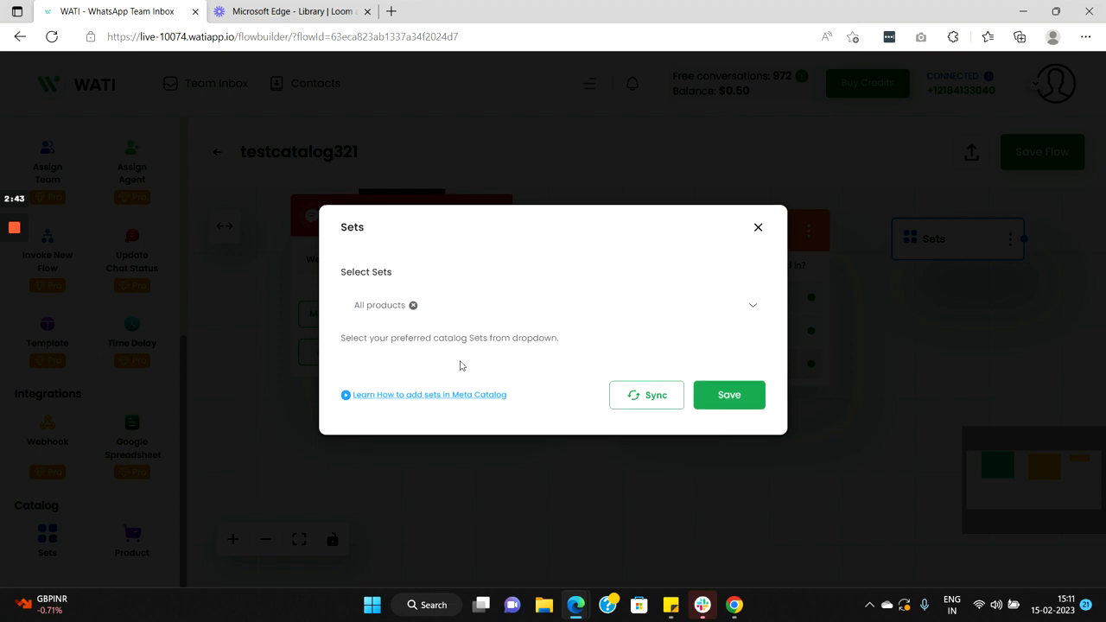
left_click(729, 394)
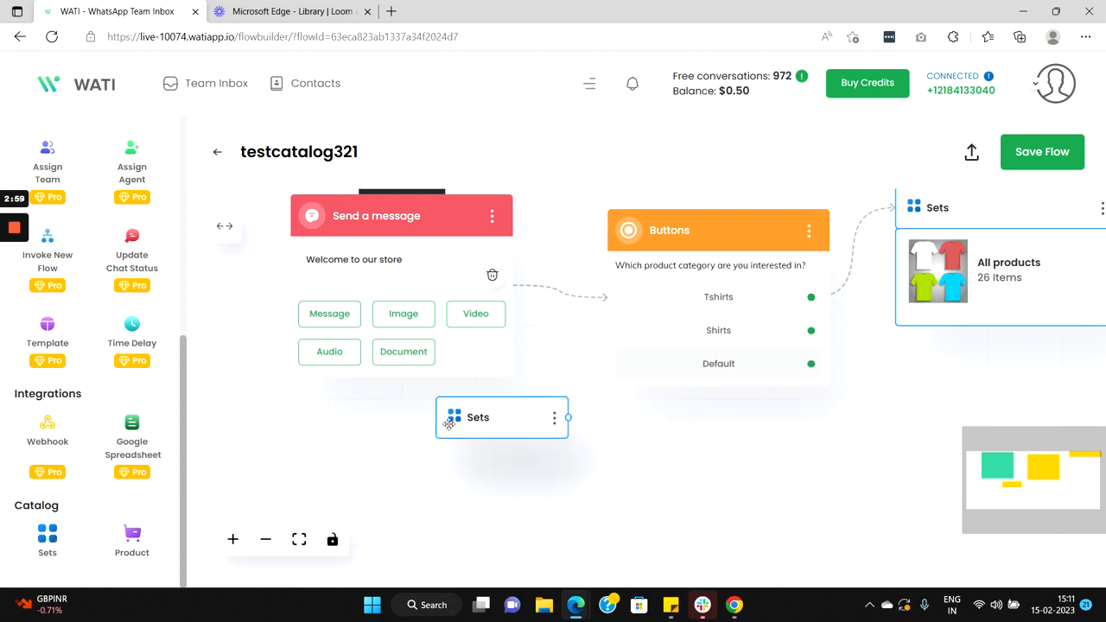
- Set the Shirts-linked Sets node to catalog2 (1 item) and save the flow
left_click(477, 416)
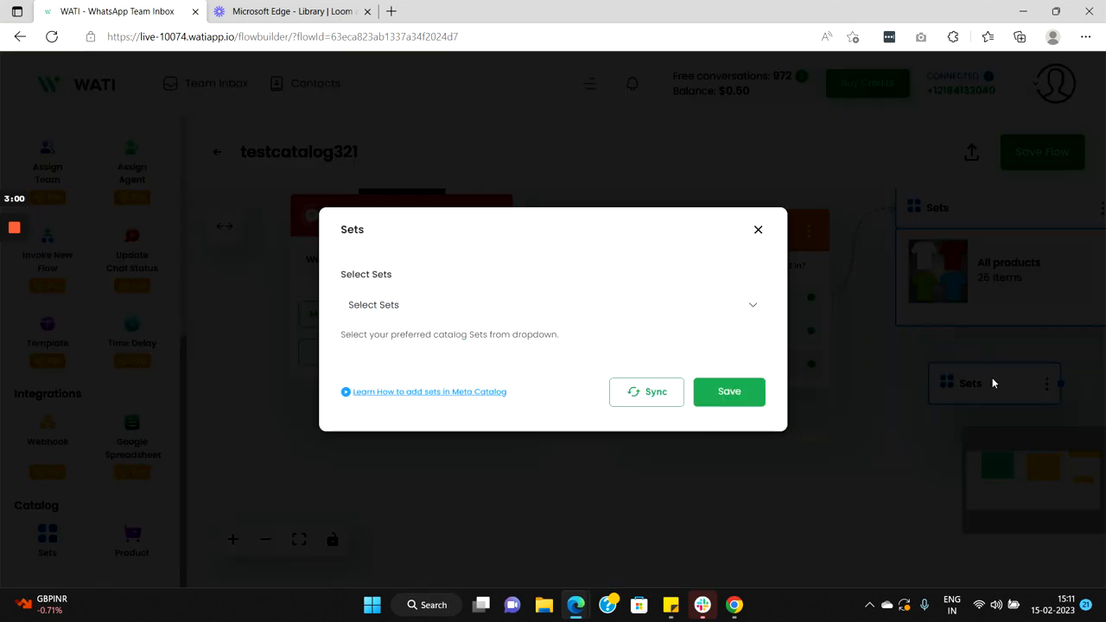
left_click(549, 304)
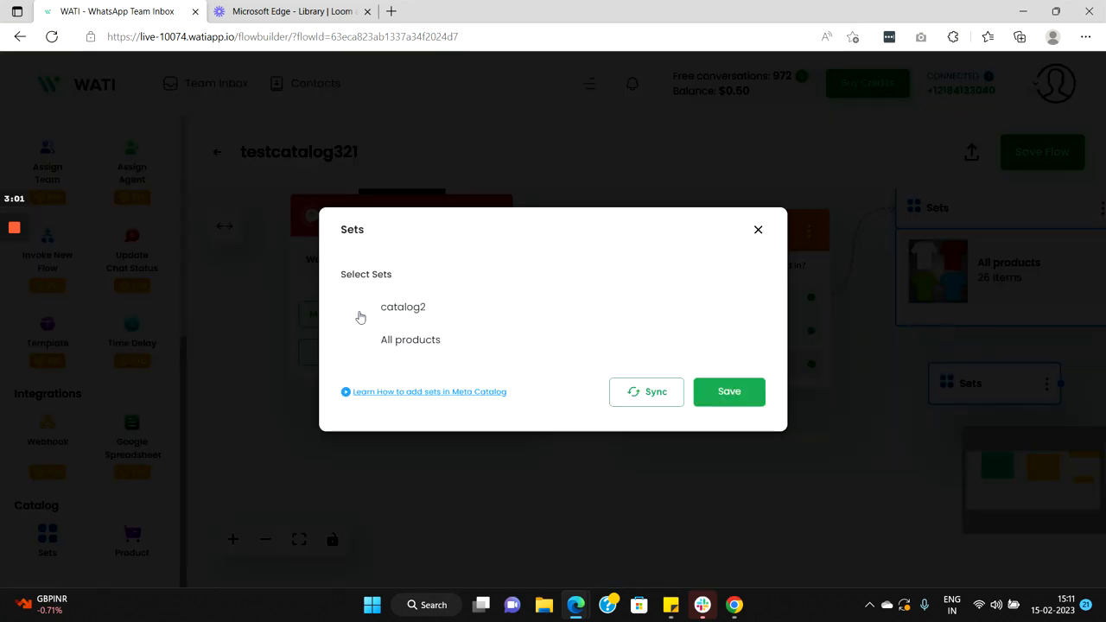
left_click(403, 308)
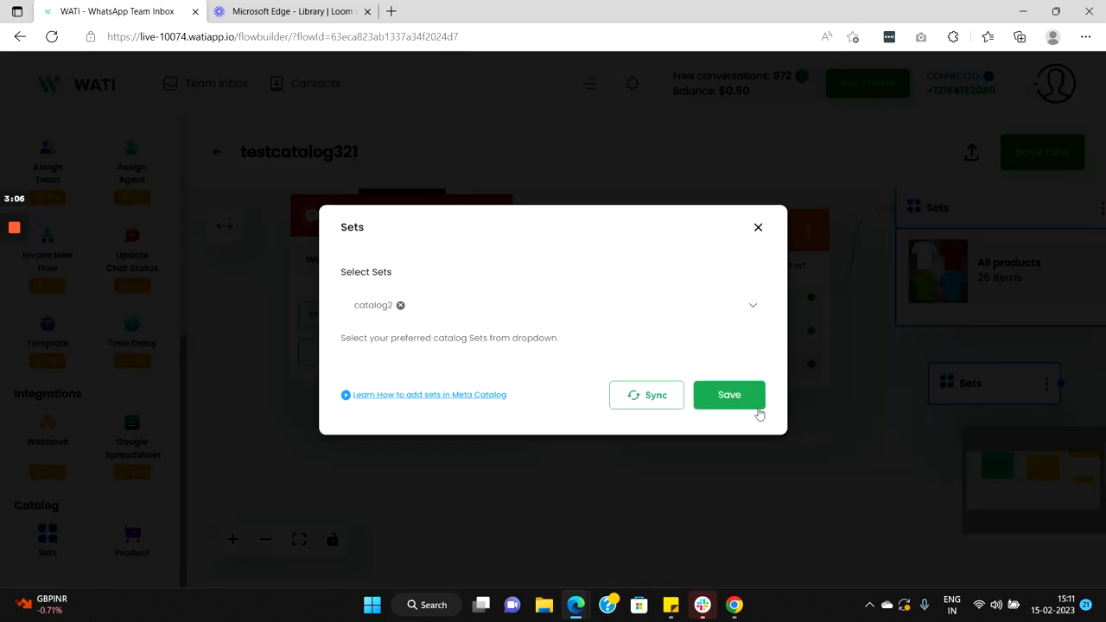
left_click(730, 394)
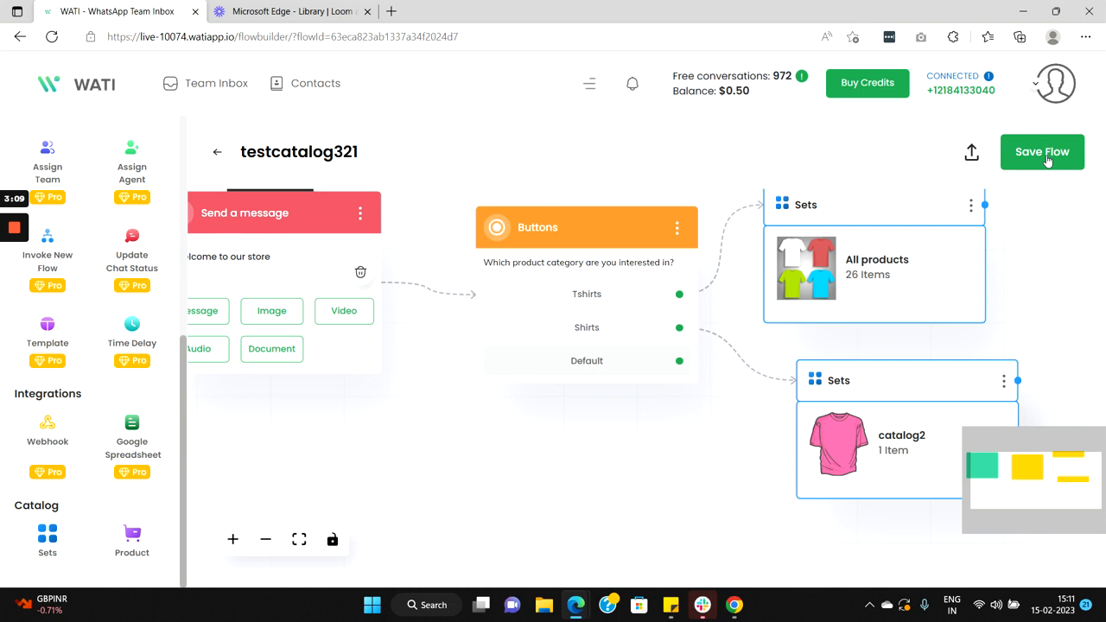
left_click(1042, 152)
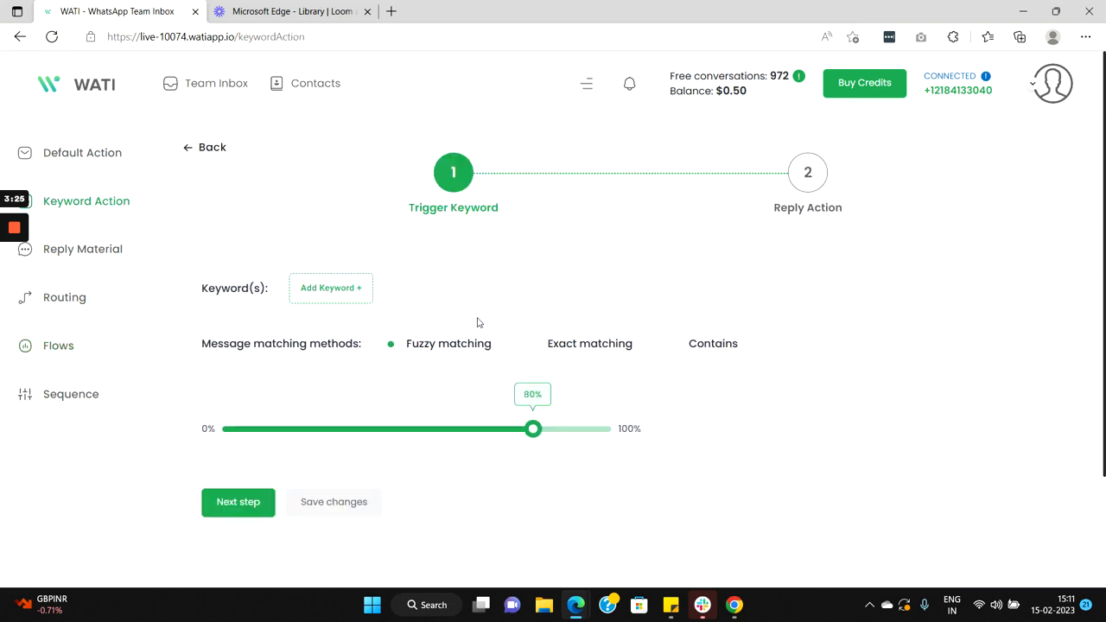
- Add 'cart' as the trigger keyword and continue to the reply action
left_click(330, 287)
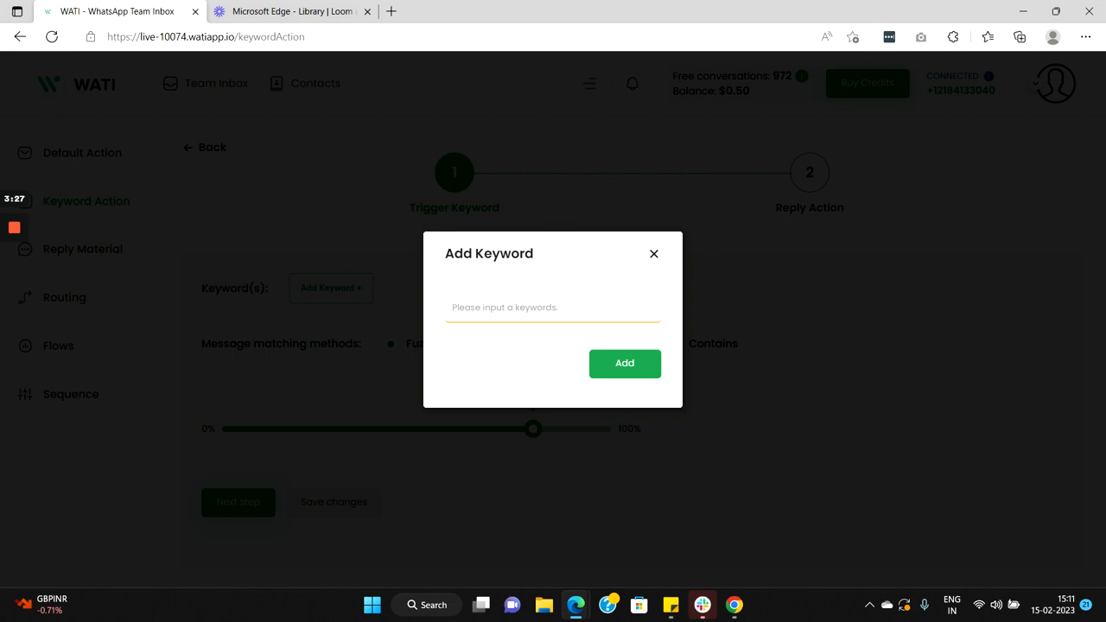
type("cart")
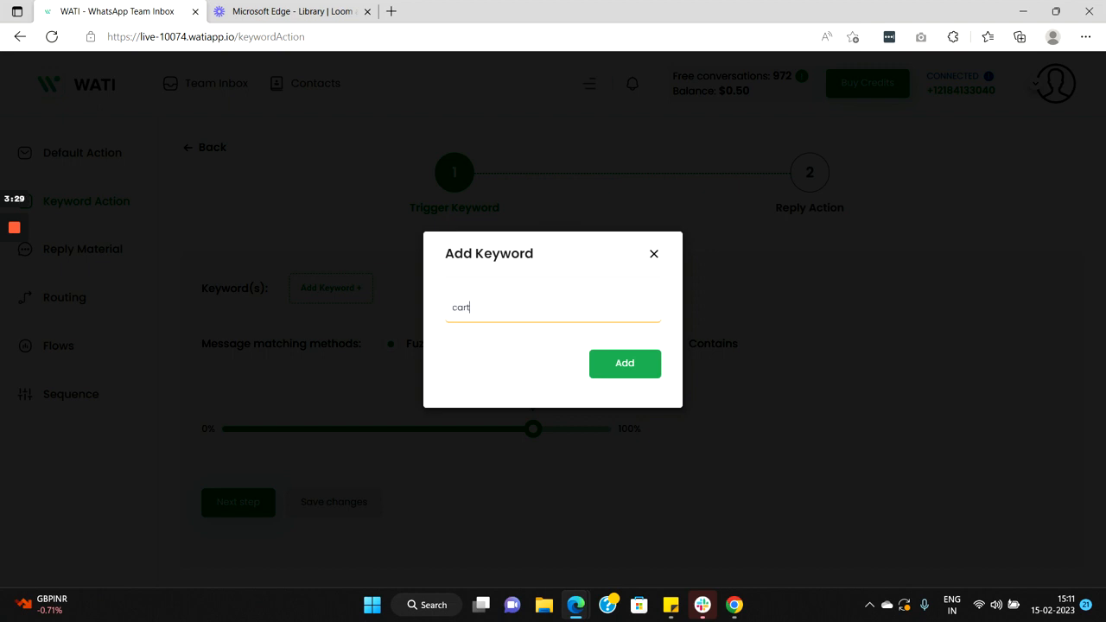
left_click(623, 363)
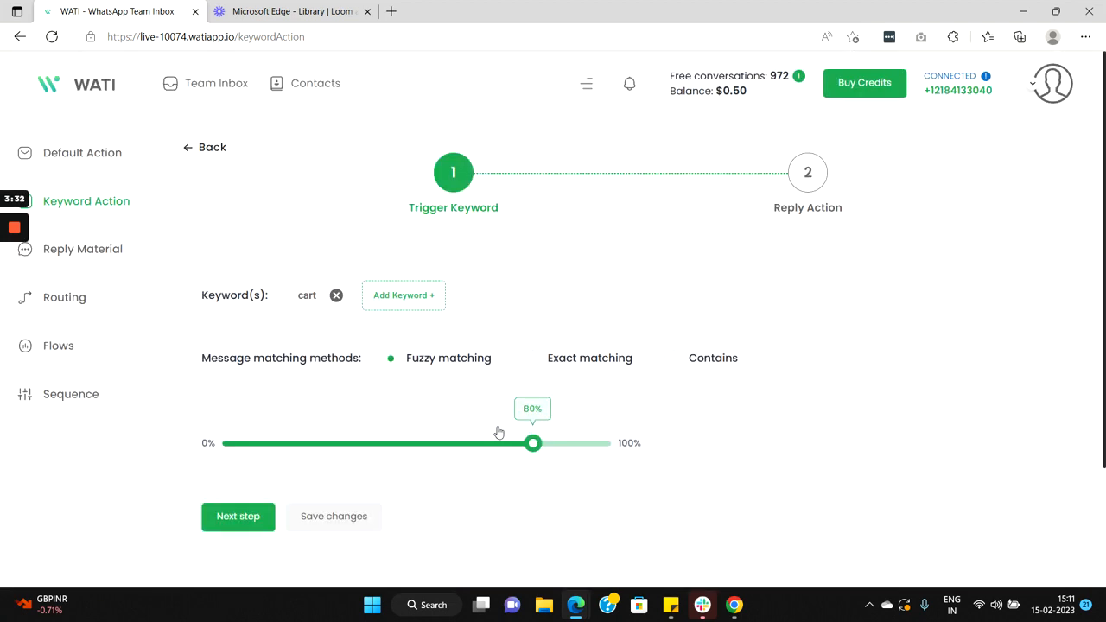
left_click(238, 515)
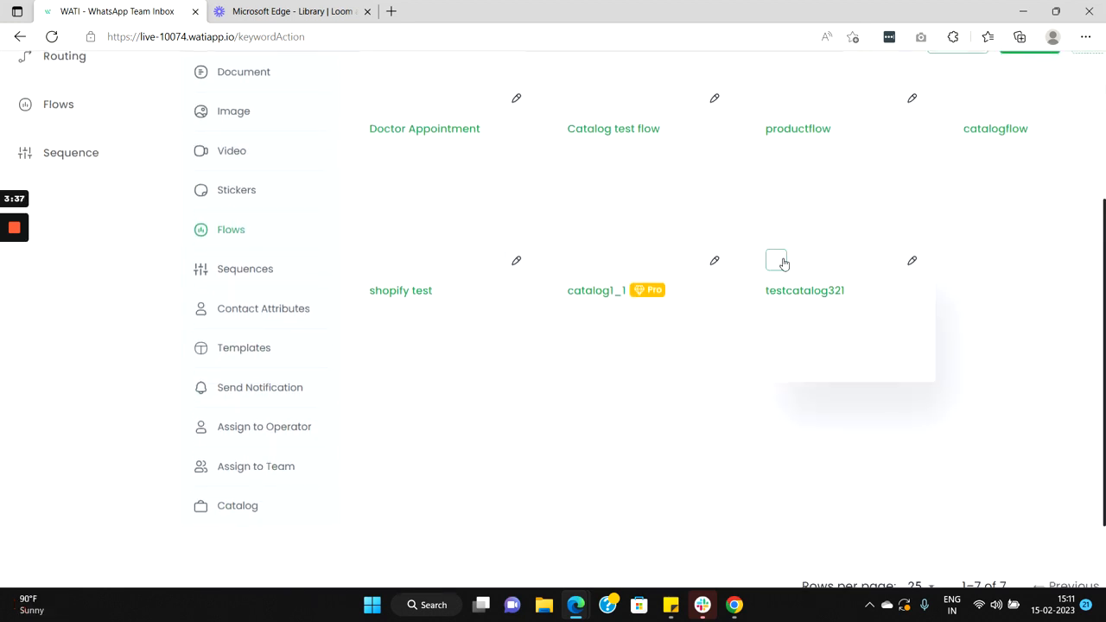
- Choose the testcatalog321 flow as the reply and save the cart keyword action
left_click(776, 261)
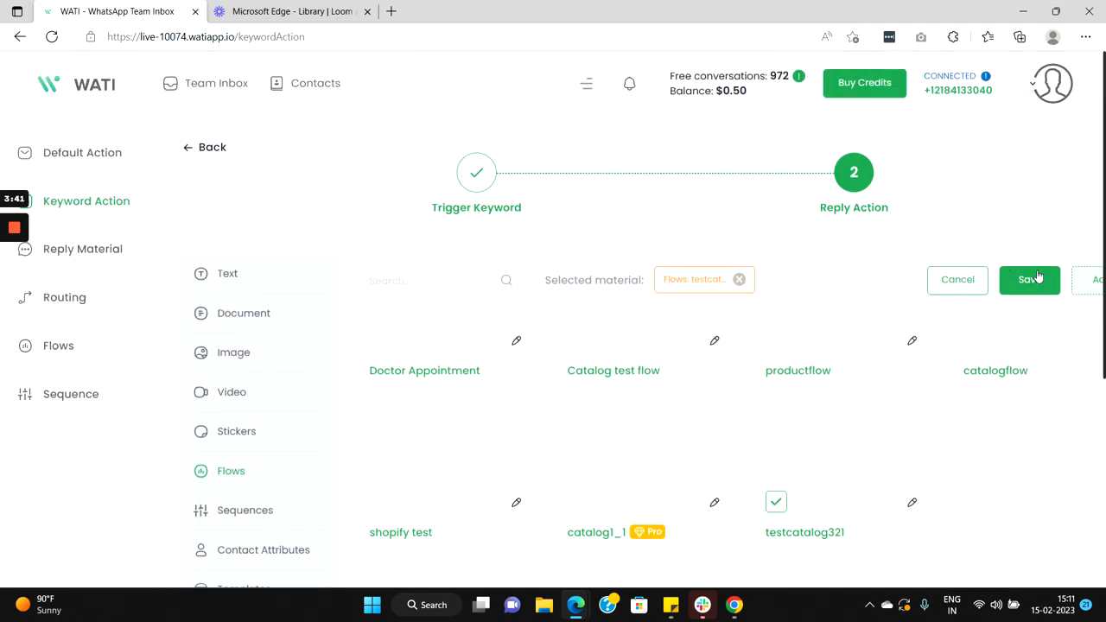
left_click(1030, 280)
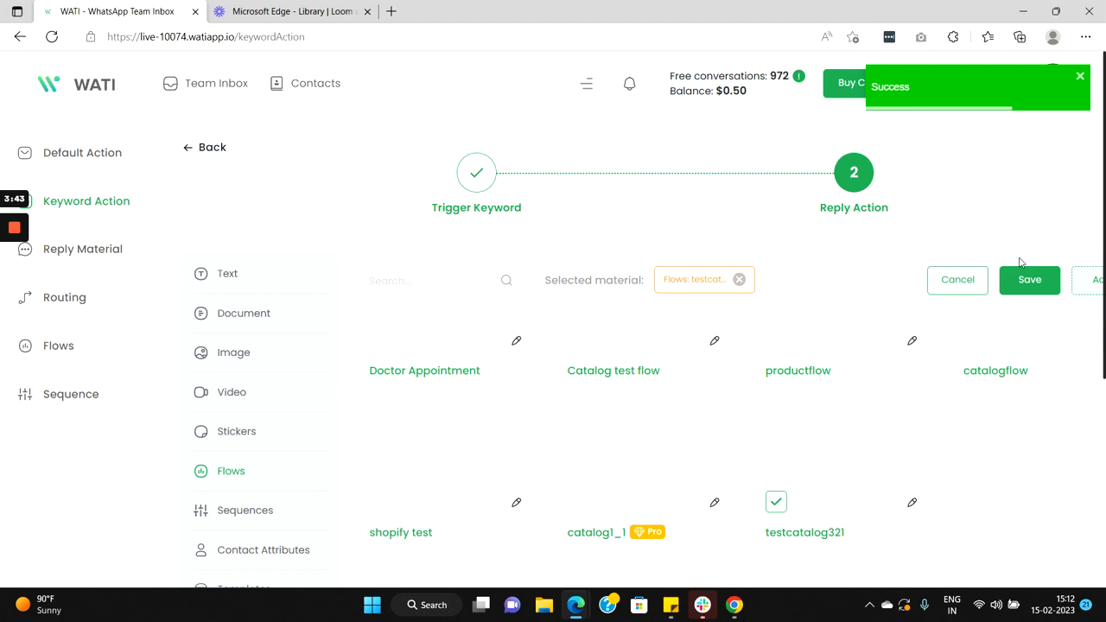
left_click(216, 83)
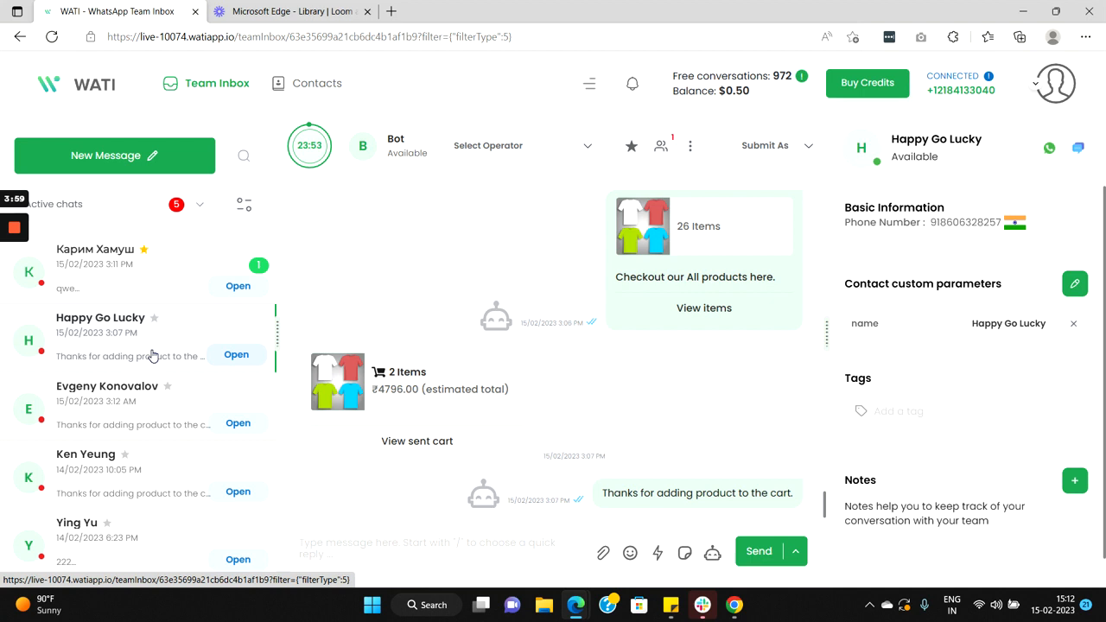
mouse_move(166, 337)
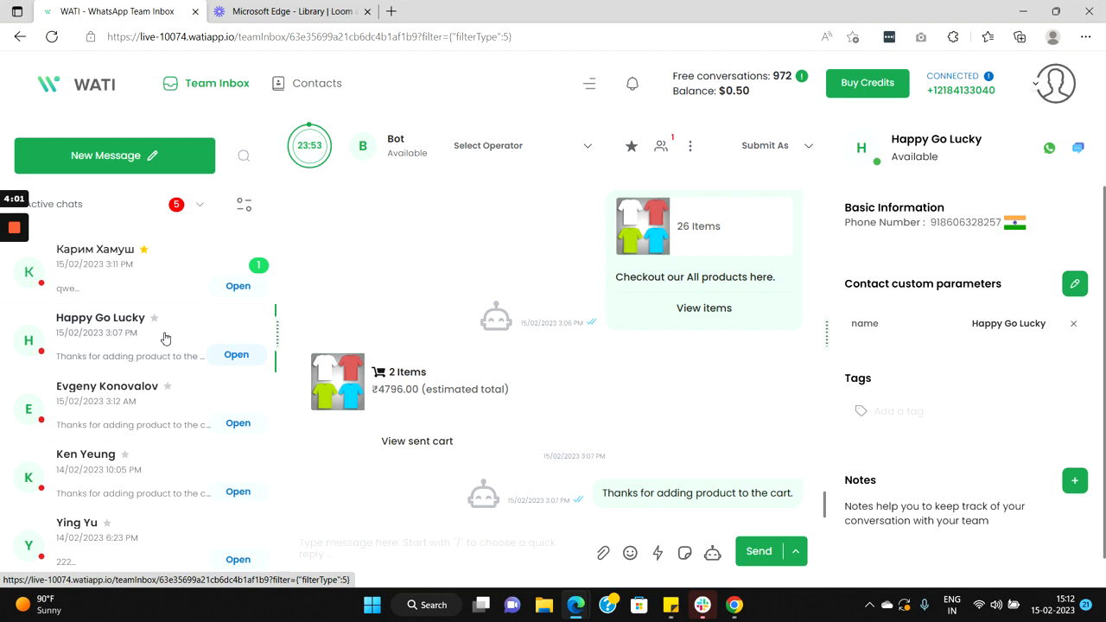
mouse_move(159, 337)
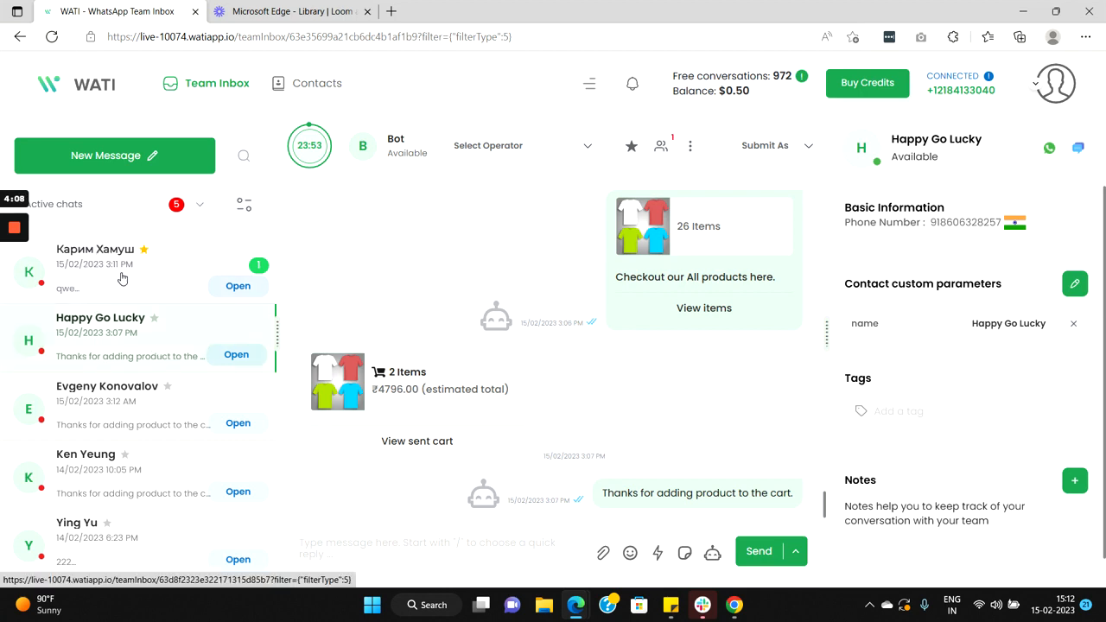
- Open the Happy Go Lucky chat in Team Inbox showing the Cart message and bot replies
left_click(129, 337)
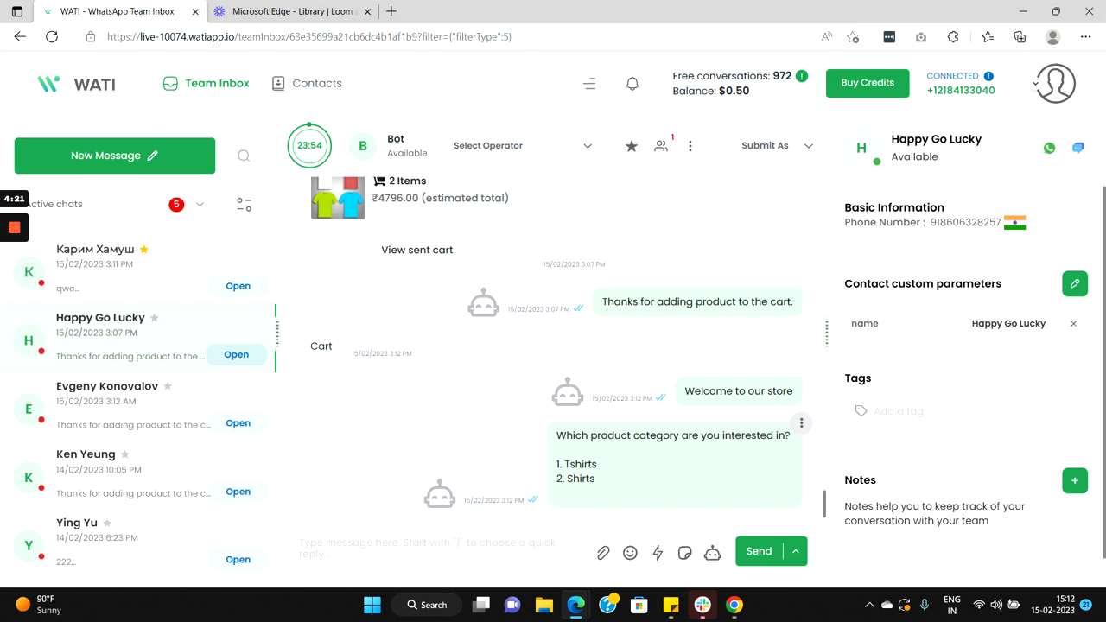
mouse_move(633, 456)
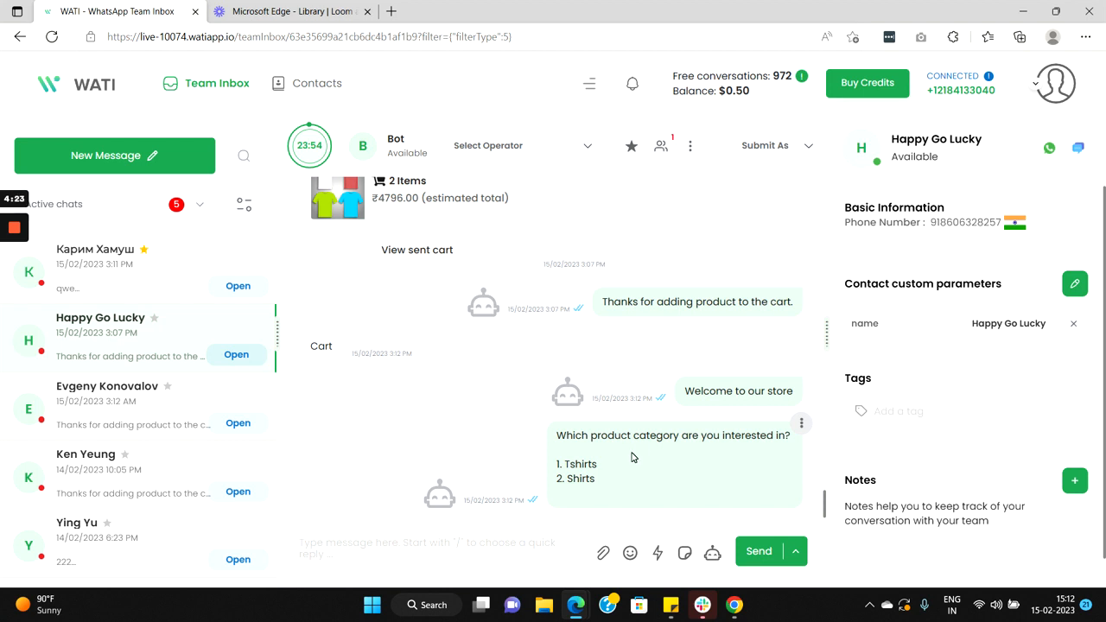
mouse_move(407, 497)
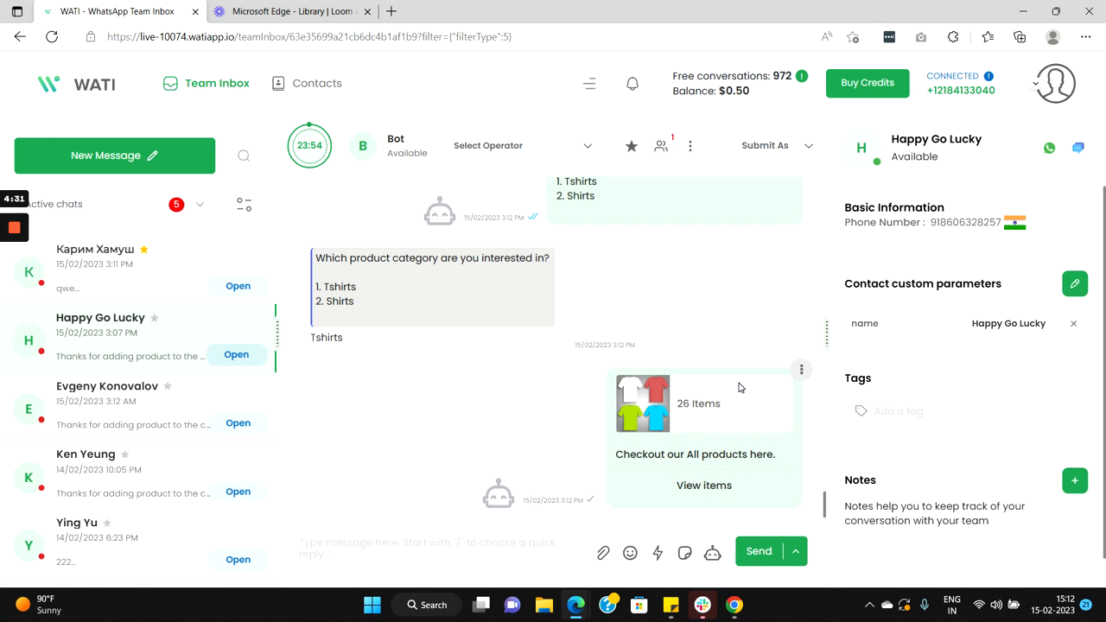
mouse_move(743, 445)
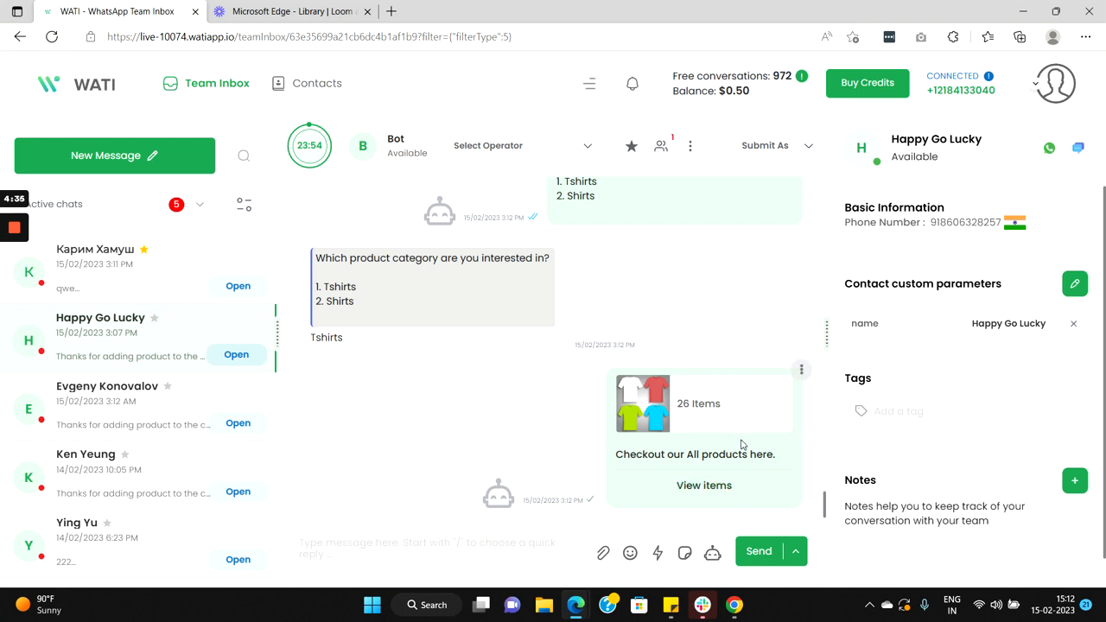
mouse_move(701, 446)
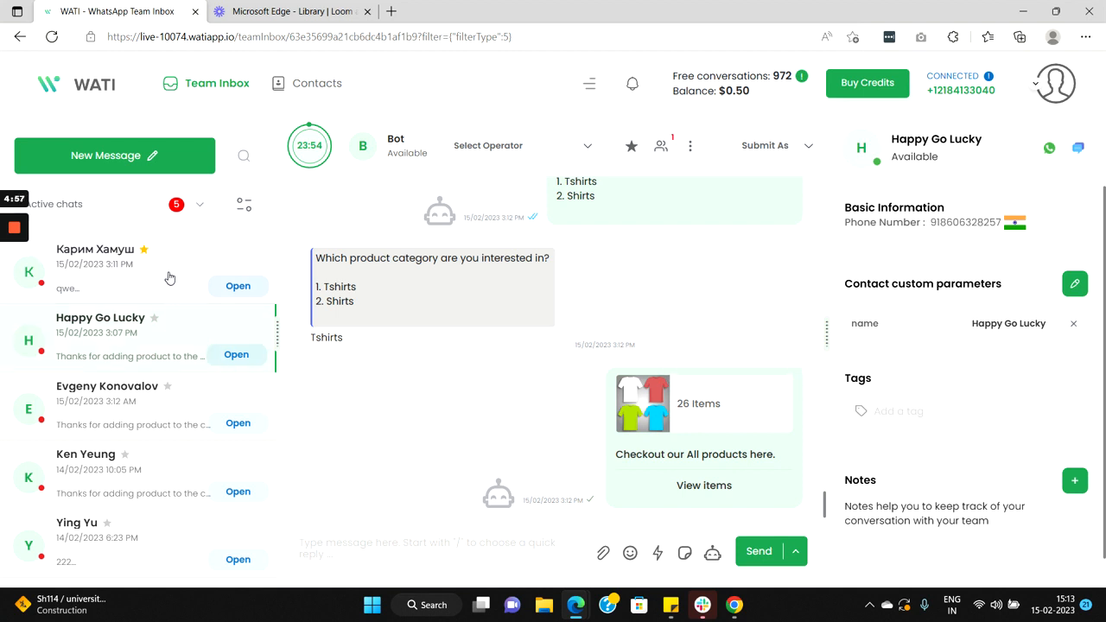
- Switch to another contact's conversation from the Active chats list after viewing the All products reply
left_click(95, 263)
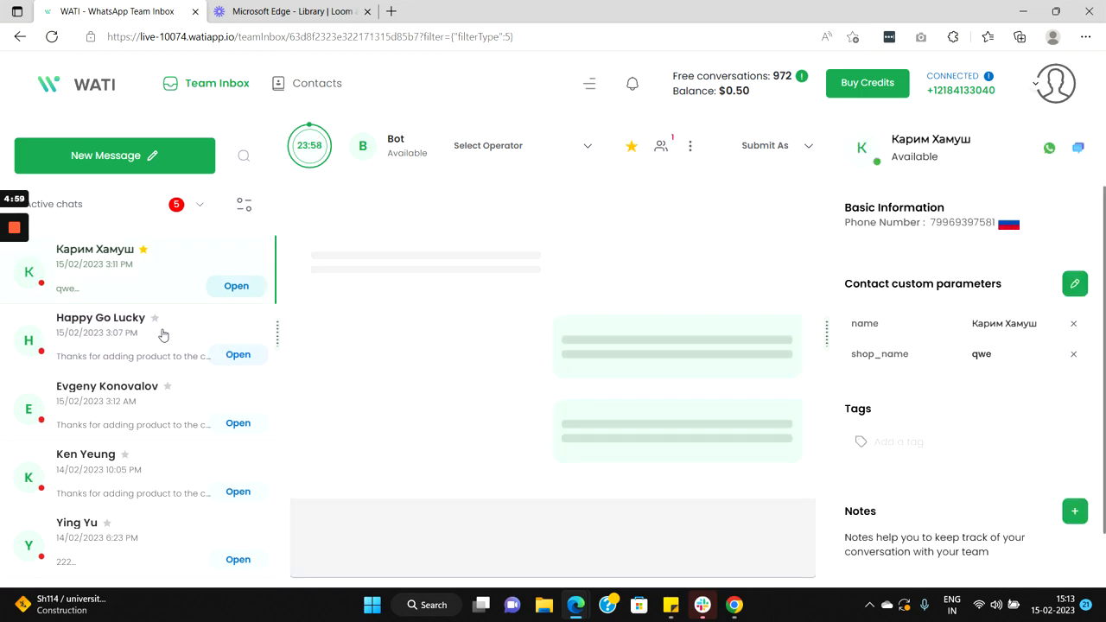